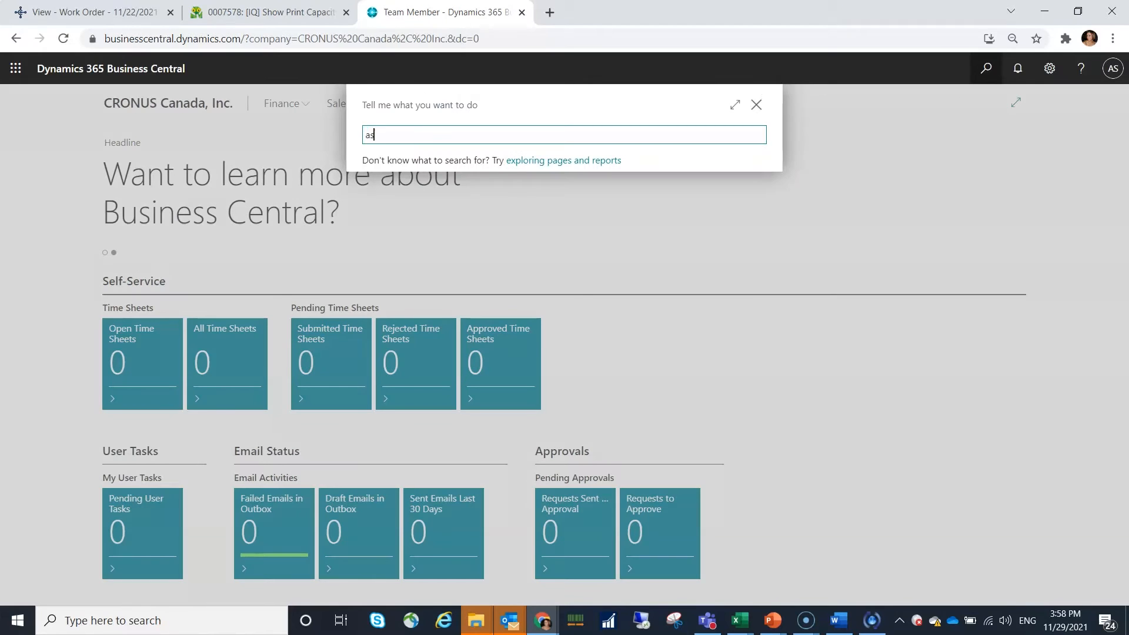
Step: Search for 'assisted setup' to reach the Assisted Setup list
text(ssisted se)
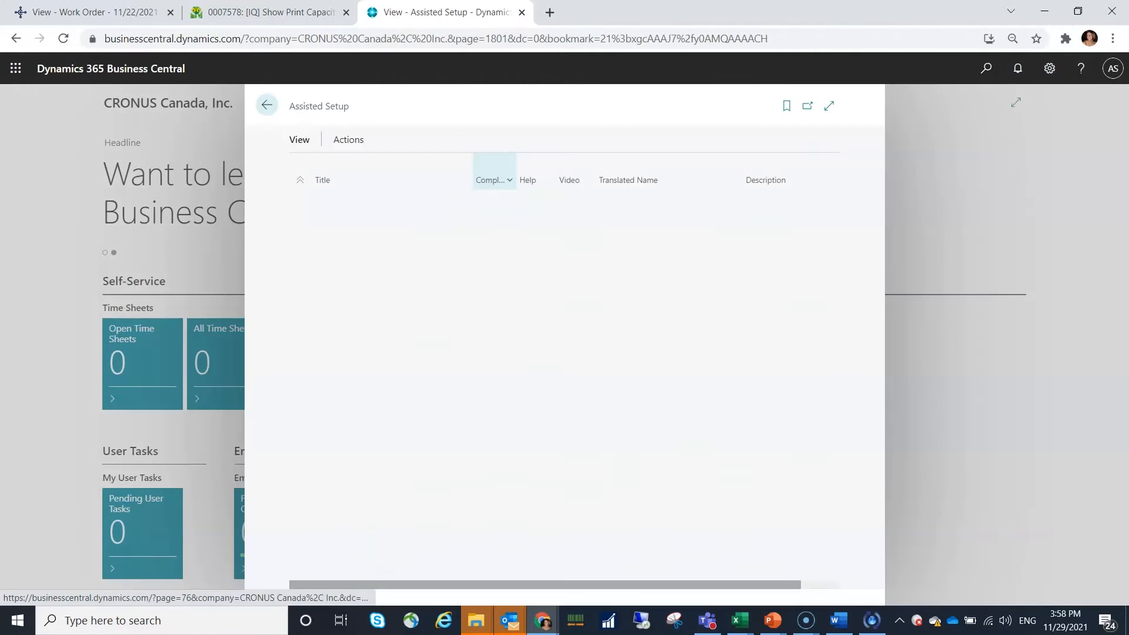
Step: Start the Set Up Time Sheets guide from the Do more with Business Central group
click(267, 105)
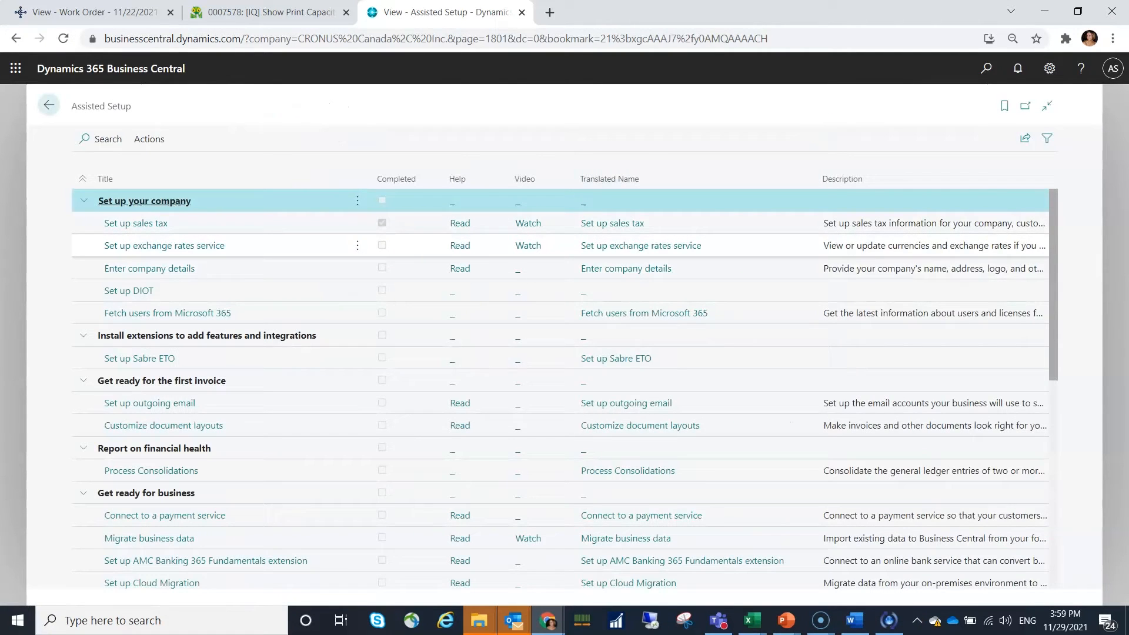
scroll(down, 3)
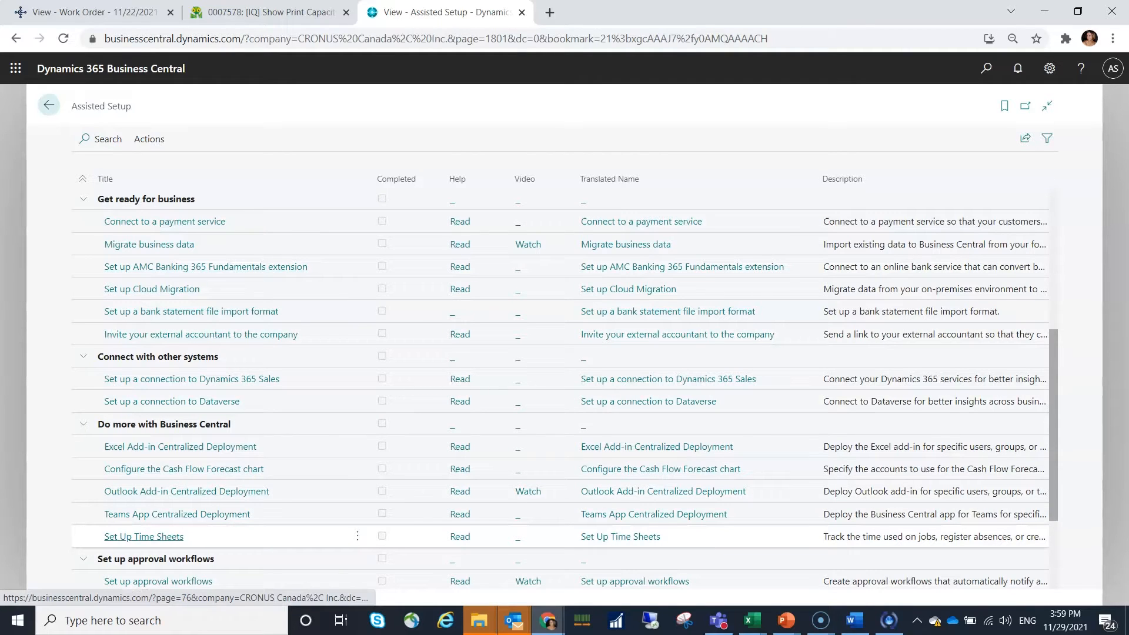
mouse_move(143, 537)
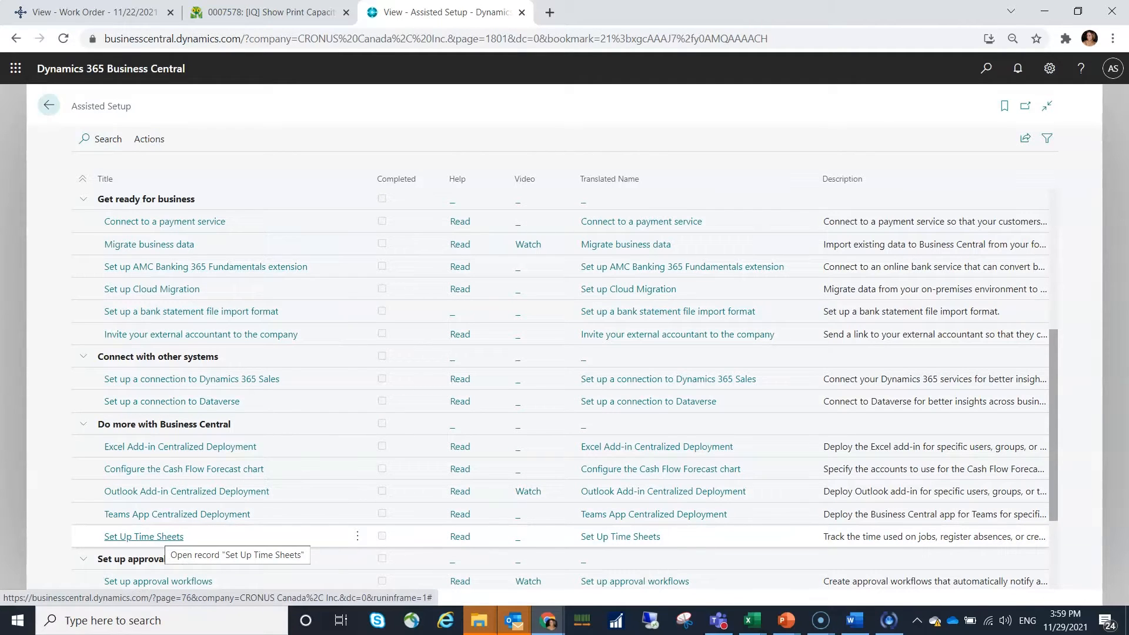
click(143, 536)
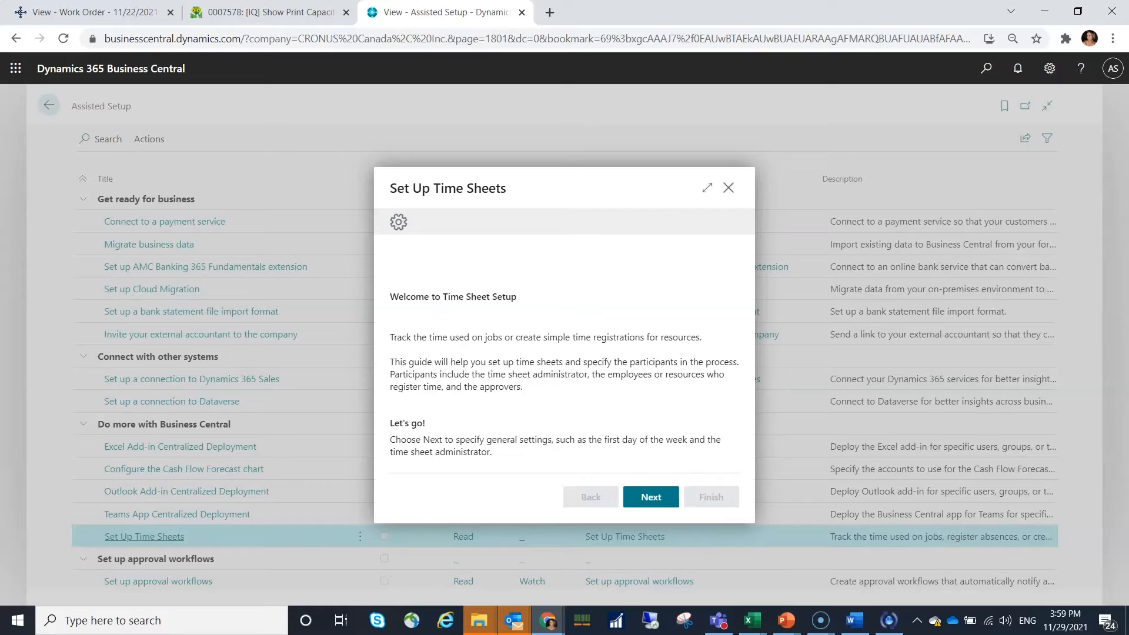
Step: Advance past the welcome page to the participants step
click(649, 497)
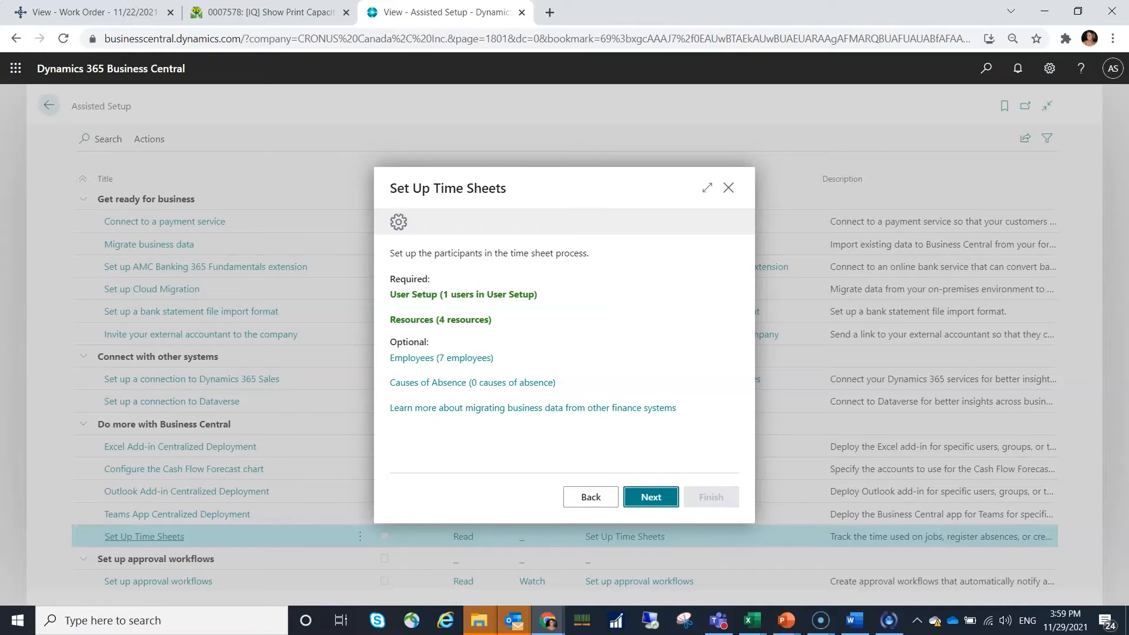
mouse_move(438, 320)
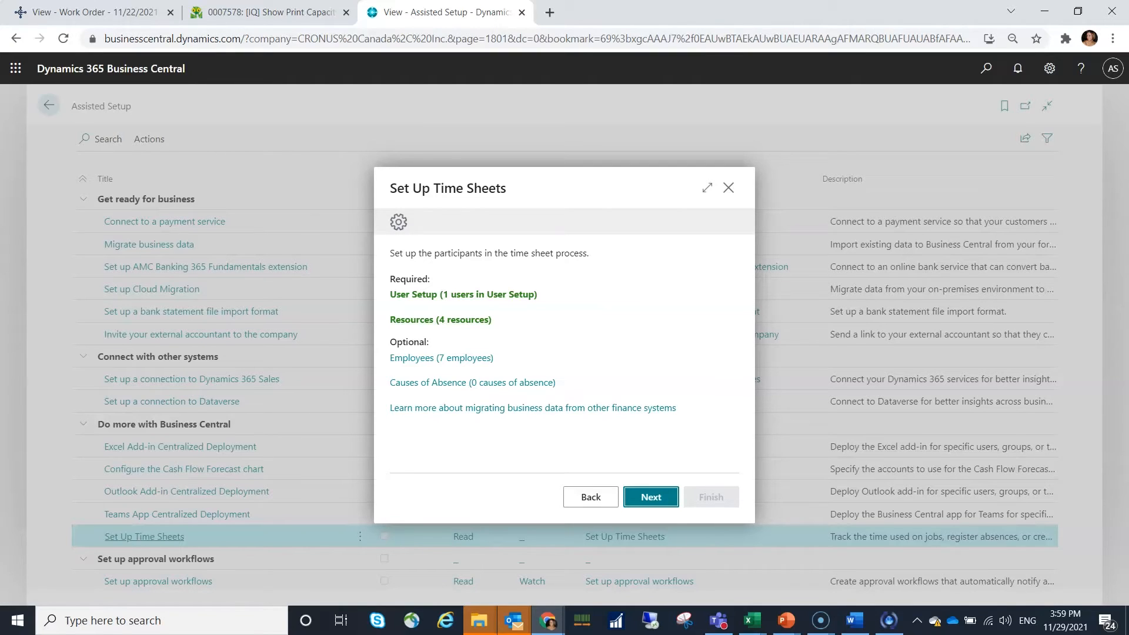
mouse_move(438, 320)
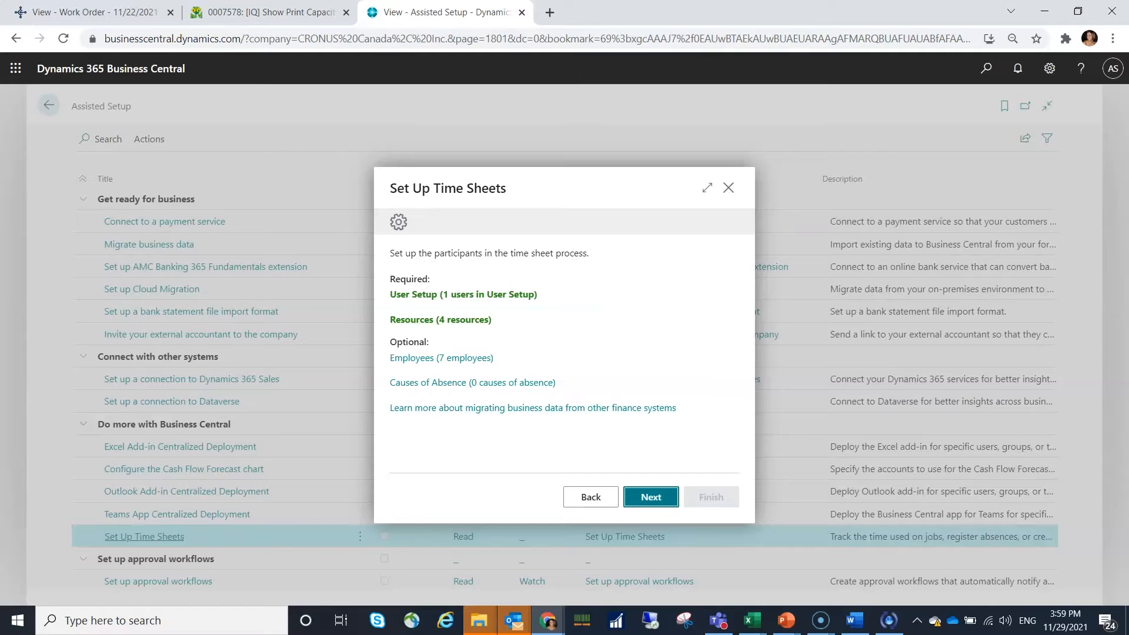
Step: Keep Monday as first weekday and ADMIN-SABRE as administrator, continuing to approver settings
click(649, 496)
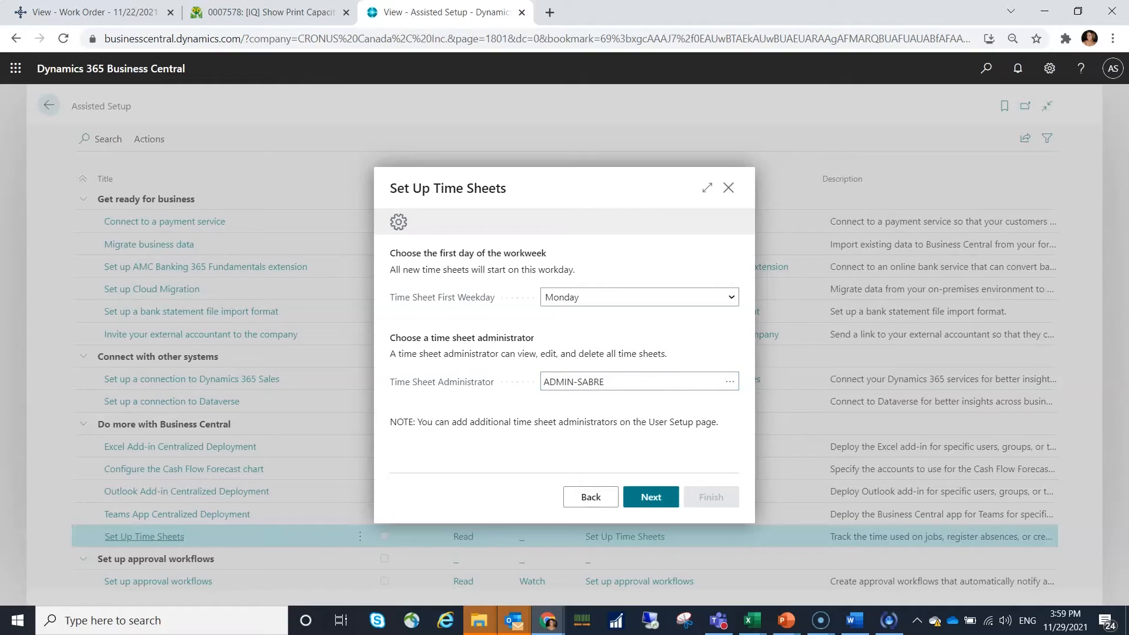
click(649, 496)
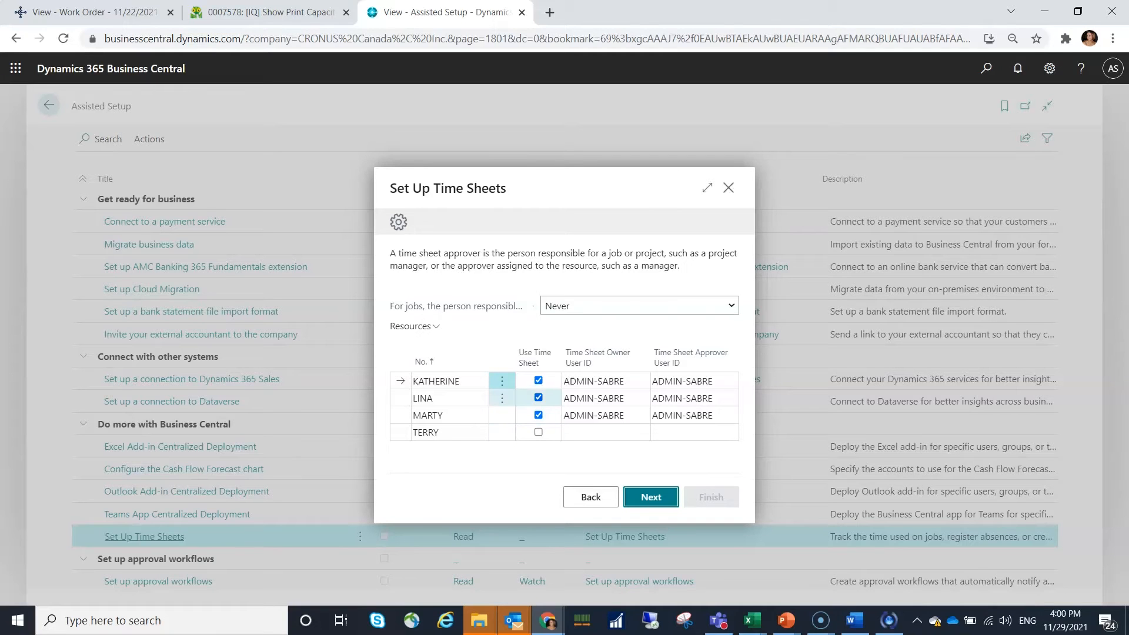
Step: Clear Use Time Sheet for LINA, pass employee linking, and switch on Create Time Sheets
click(537, 397)
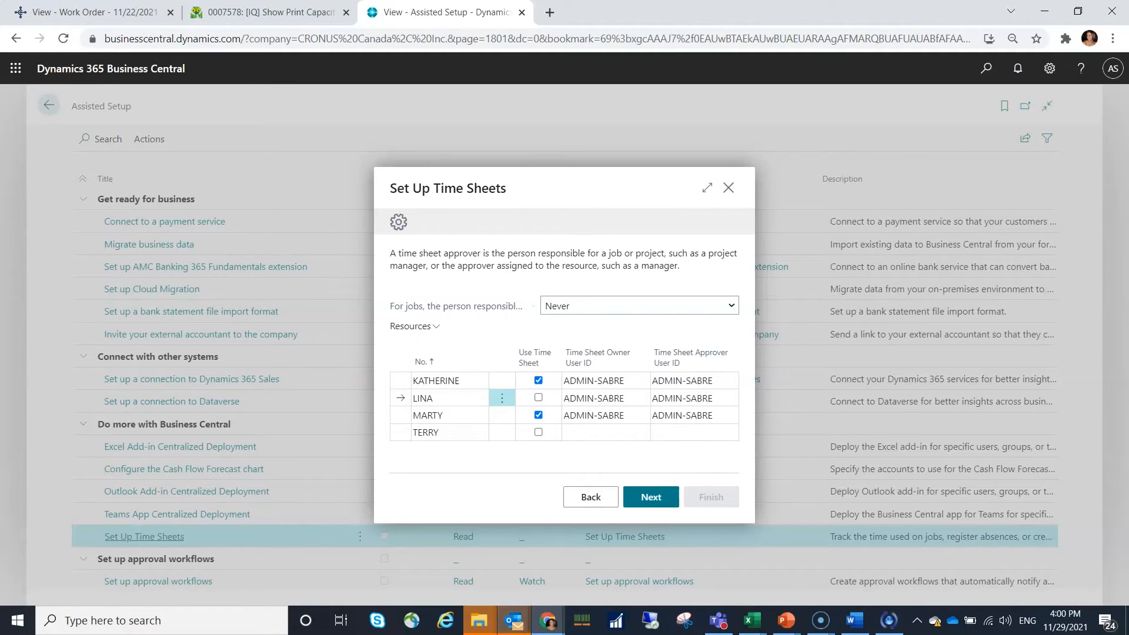
click(649, 496)
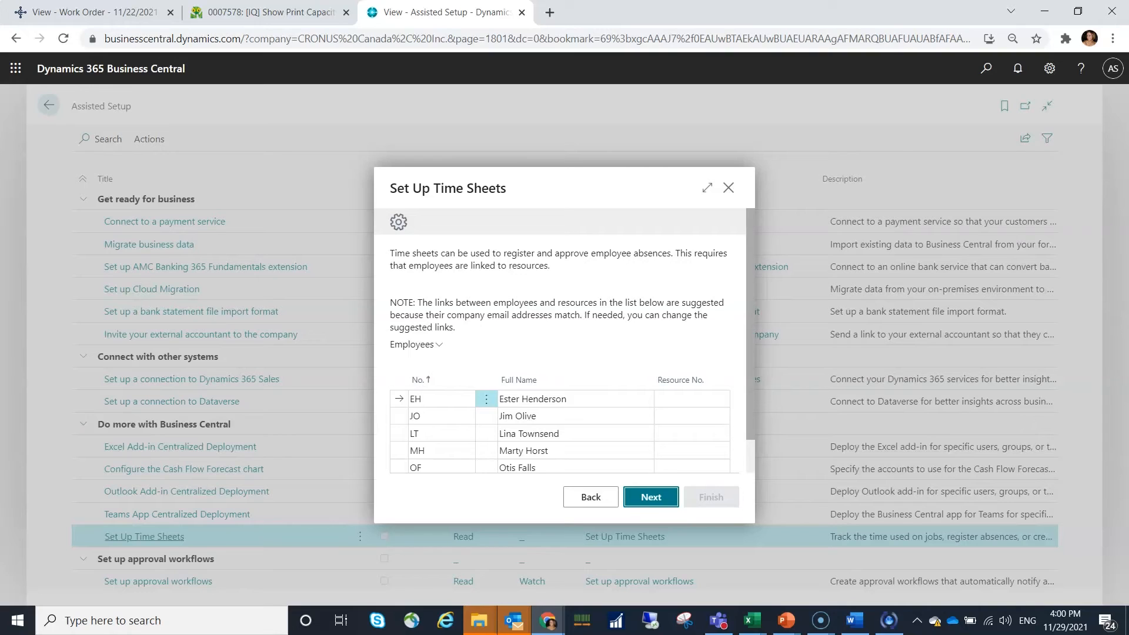
click(649, 496)
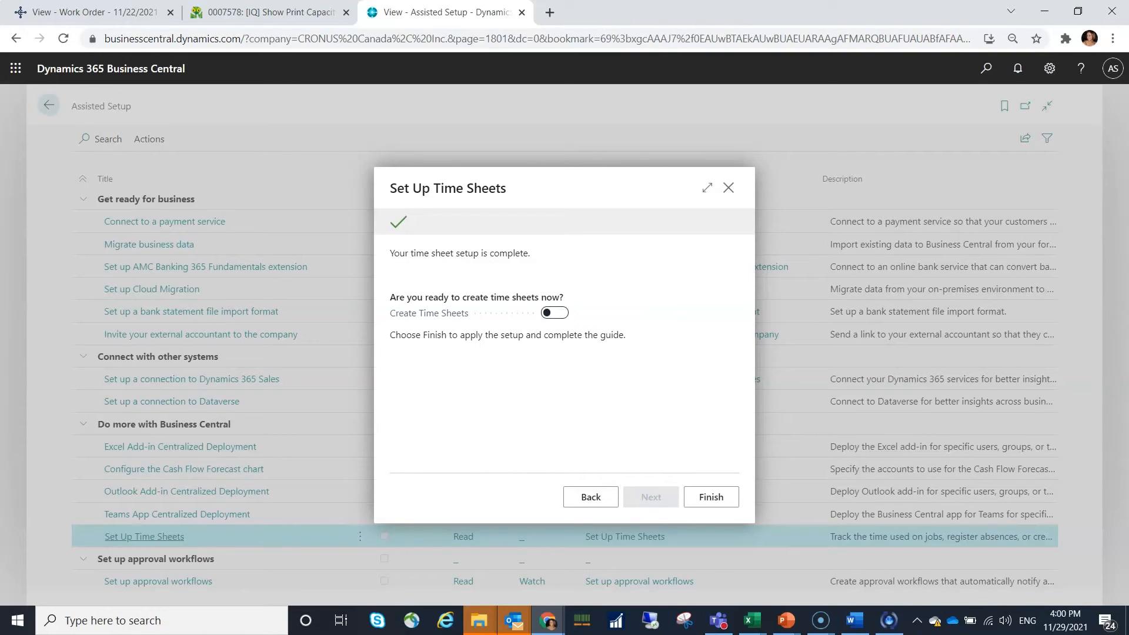
click(554, 313)
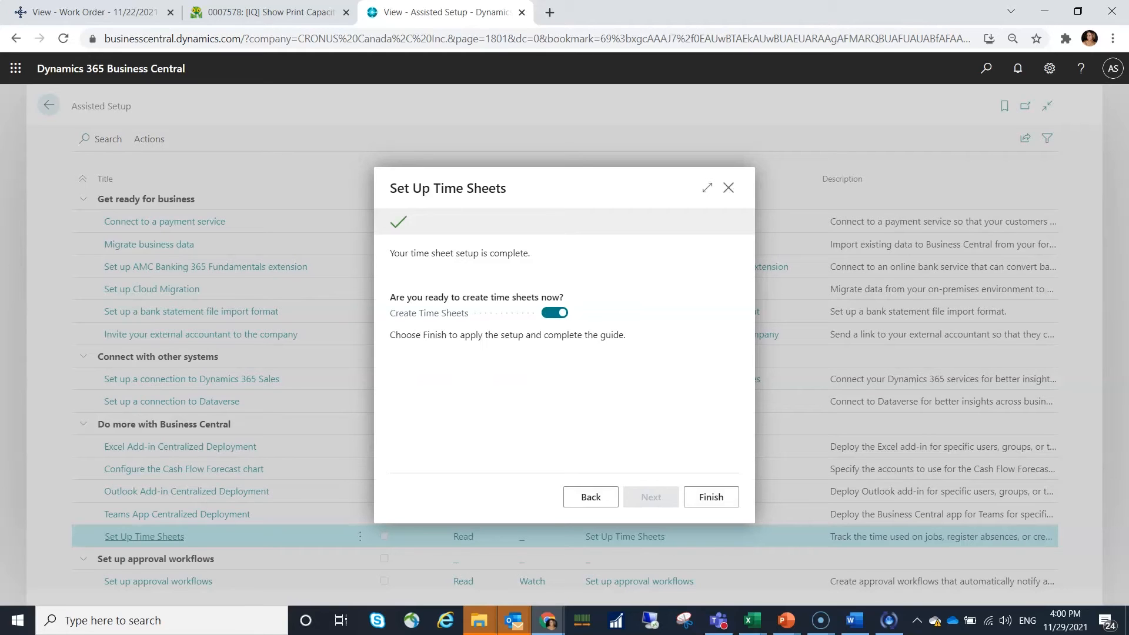
Step: Finish the guide and create 1 week of time sheets starting 10/4/2021
click(710, 497)
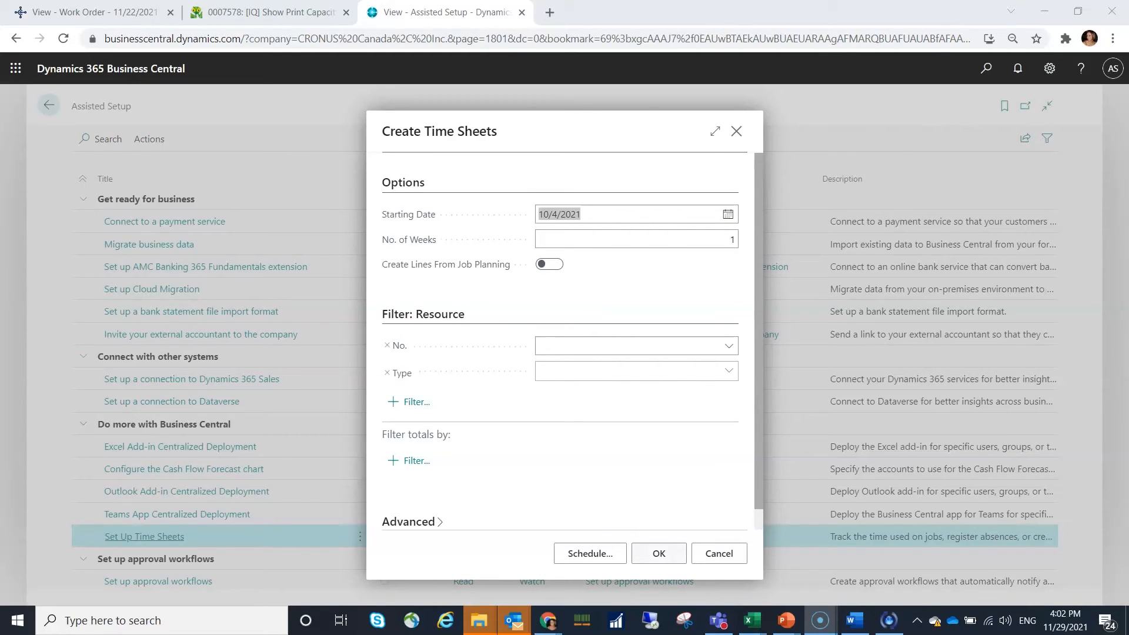
click(656, 553)
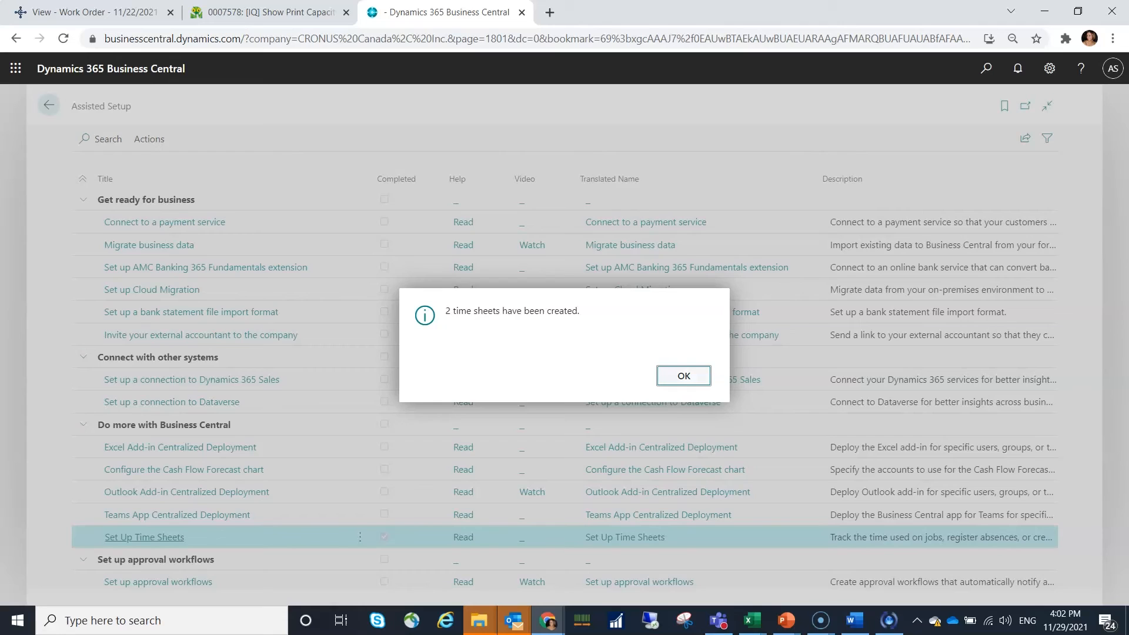
Step: Acknowledge the '2 time sheets have been created' confirmation
click(682, 376)
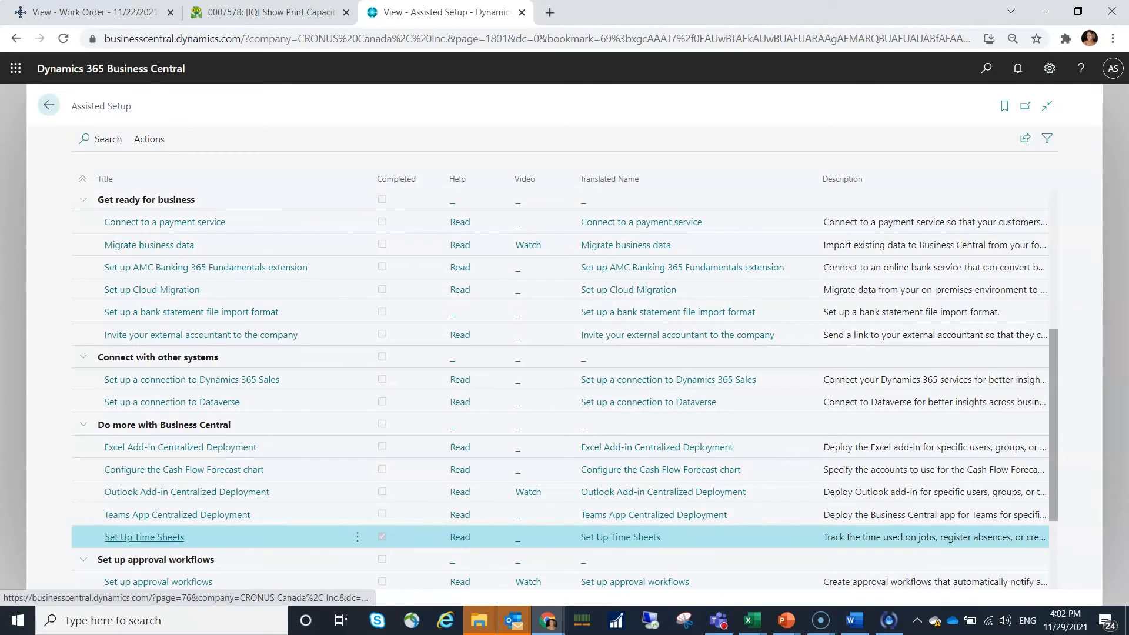
mouse_move(48, 105)
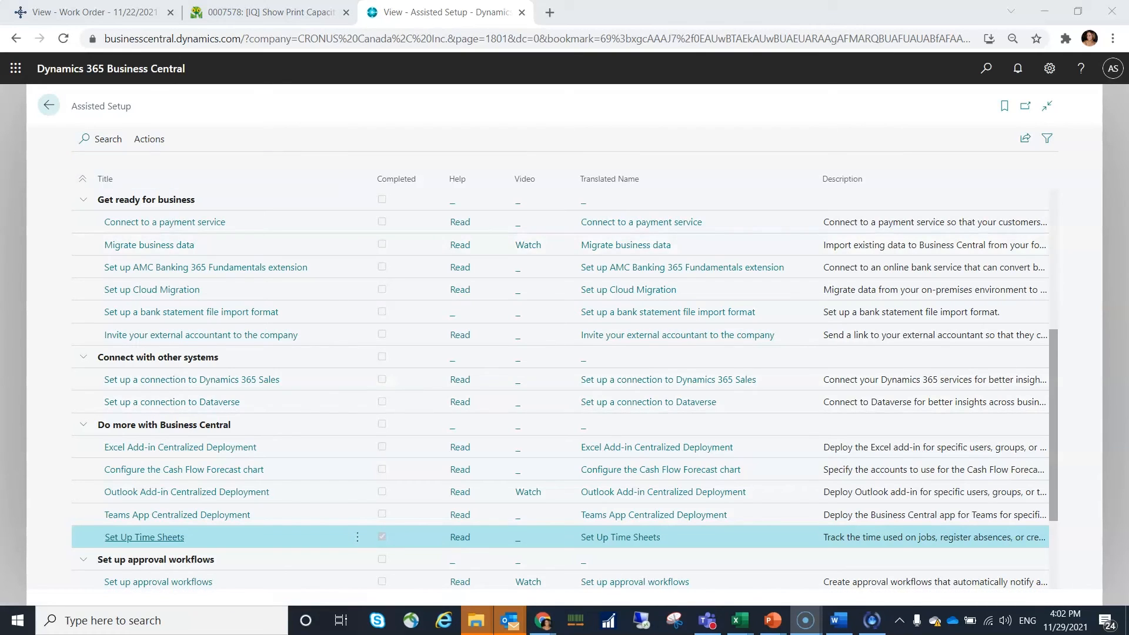
mouse_move(48, 105)
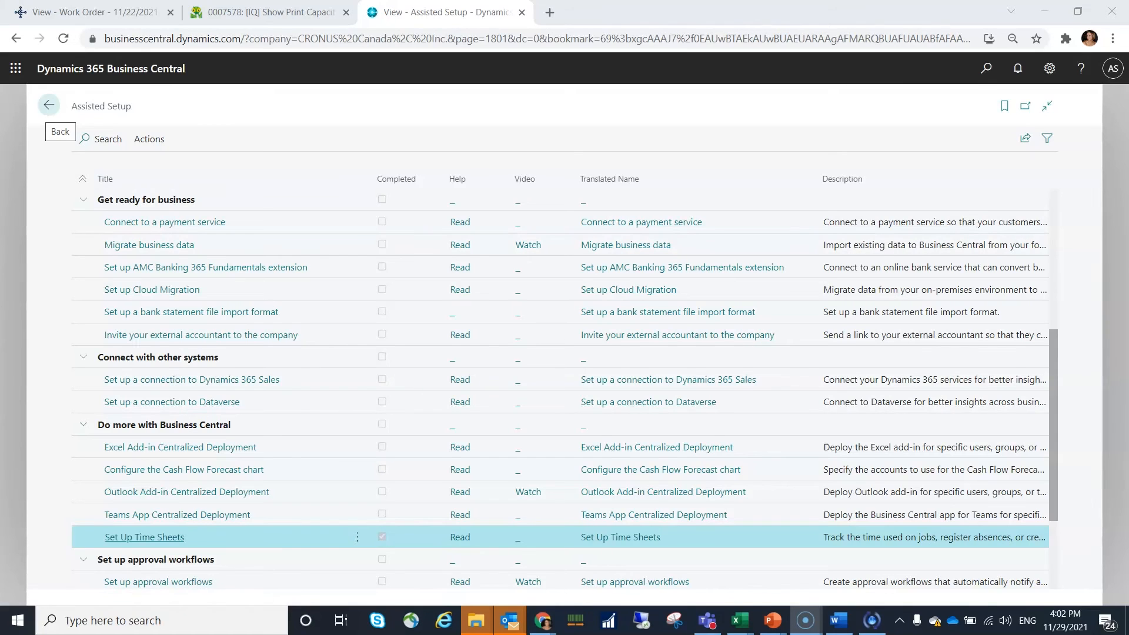